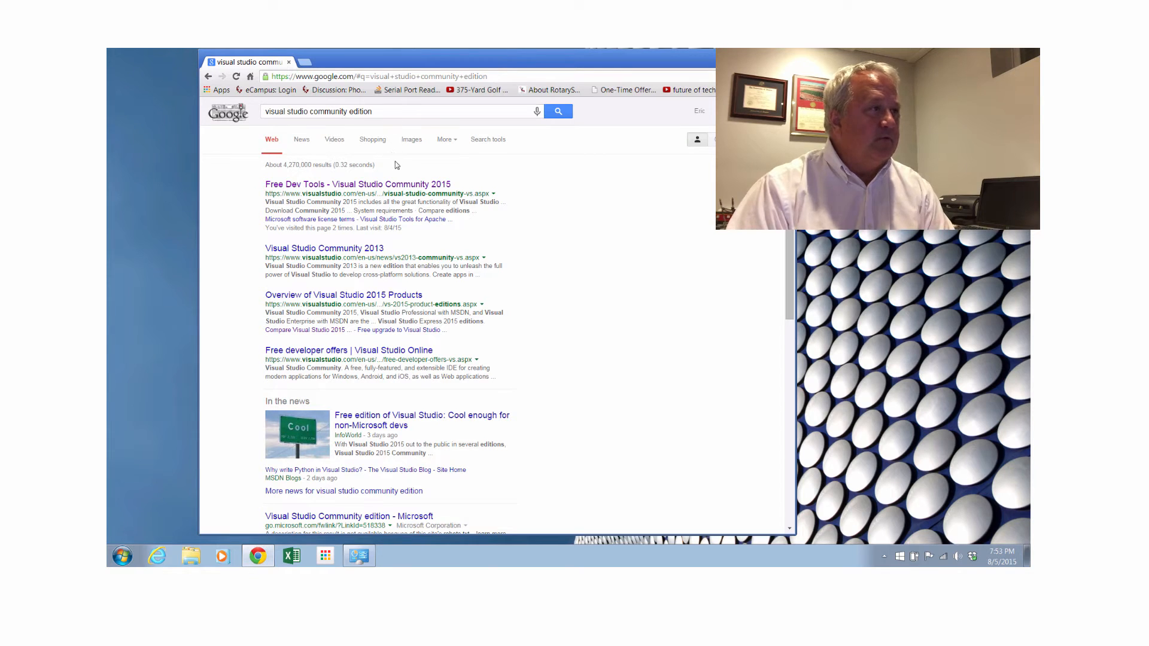
Follow the 'Free Dev Tools - Visual Studio Community 2015' Google result to the product page
left_click(358, 184)
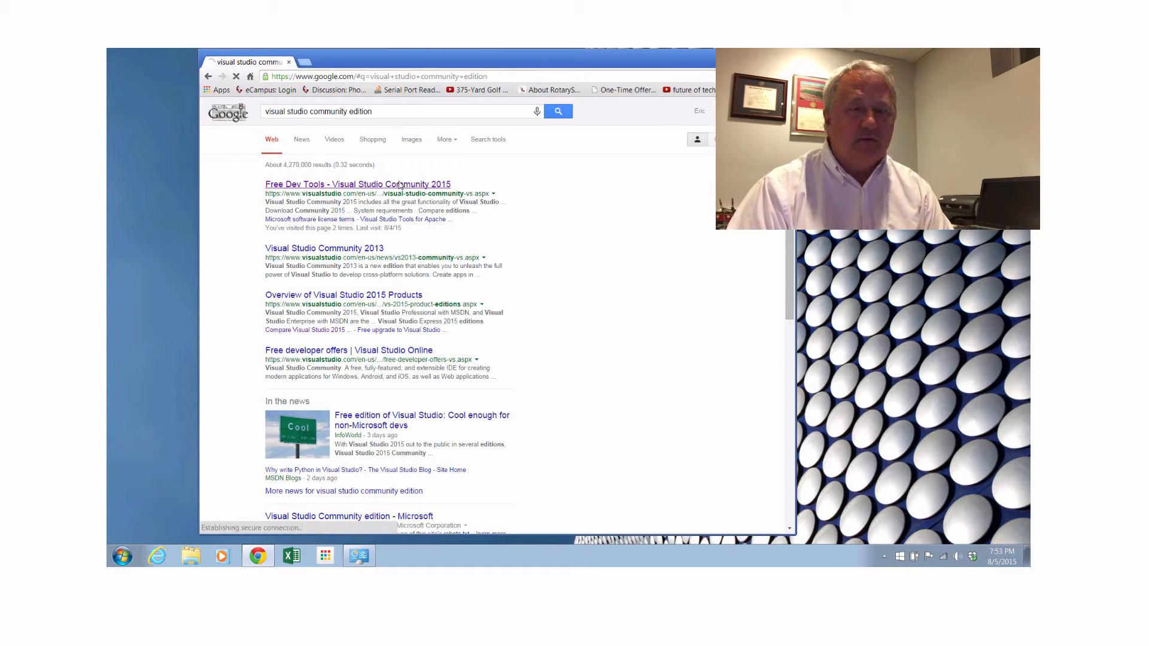
left_click(358, 185)
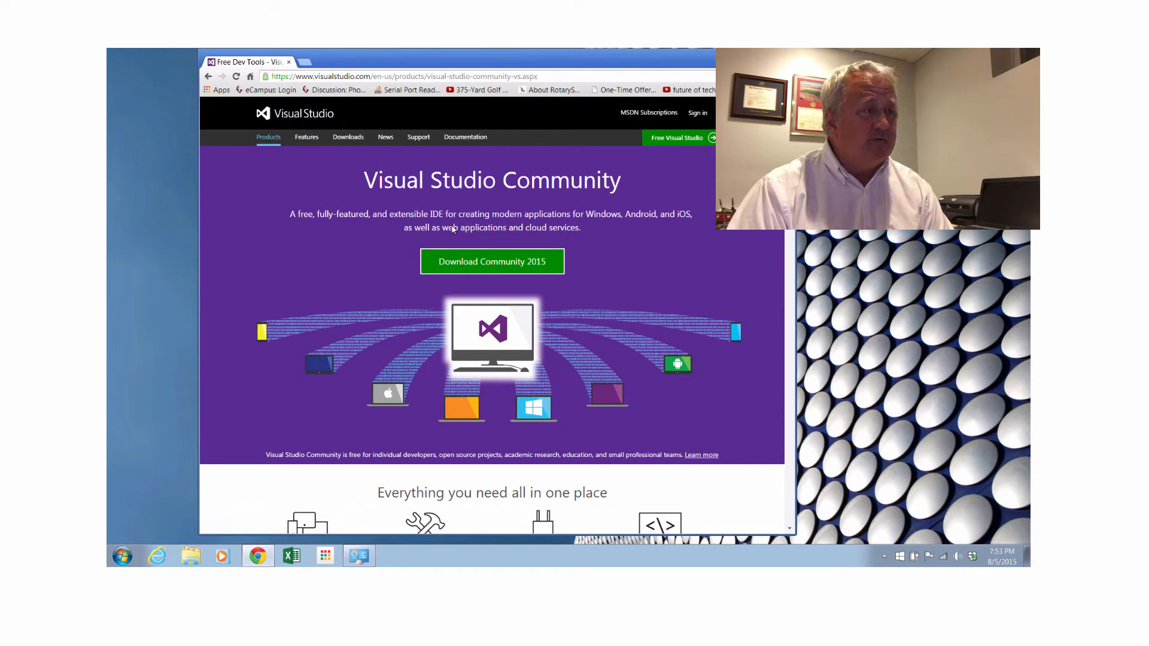
left_click(492, 262)
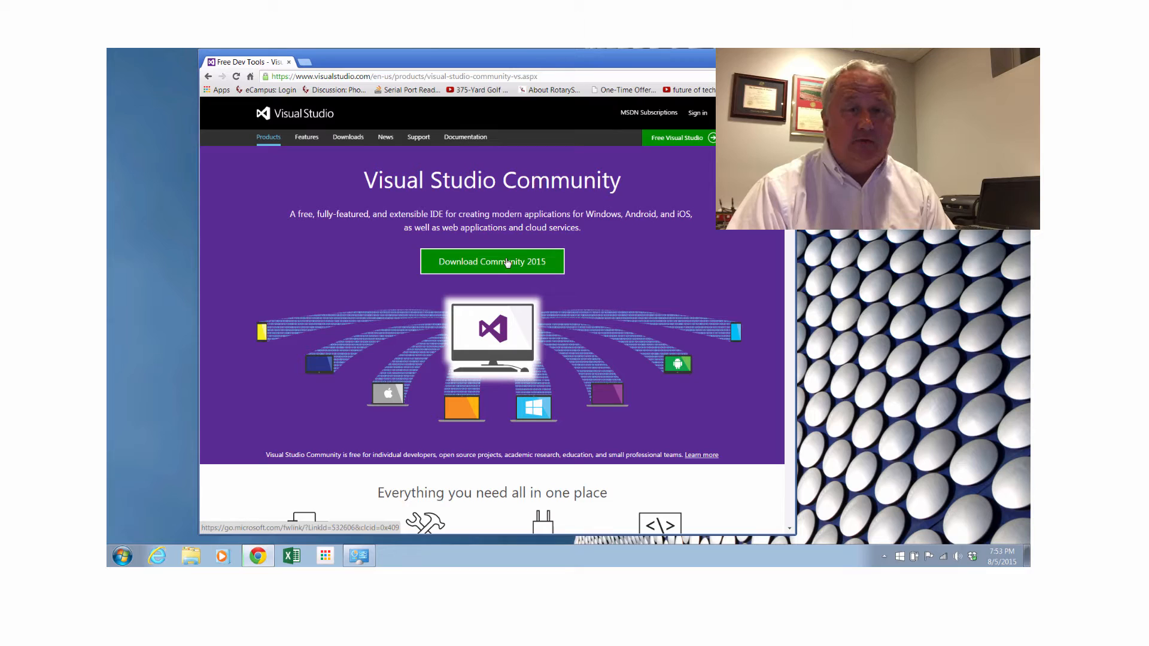
Download the Community 2015 installer (vs_community.exe) and show Chrome's full downloads list
left_click(492, 263)
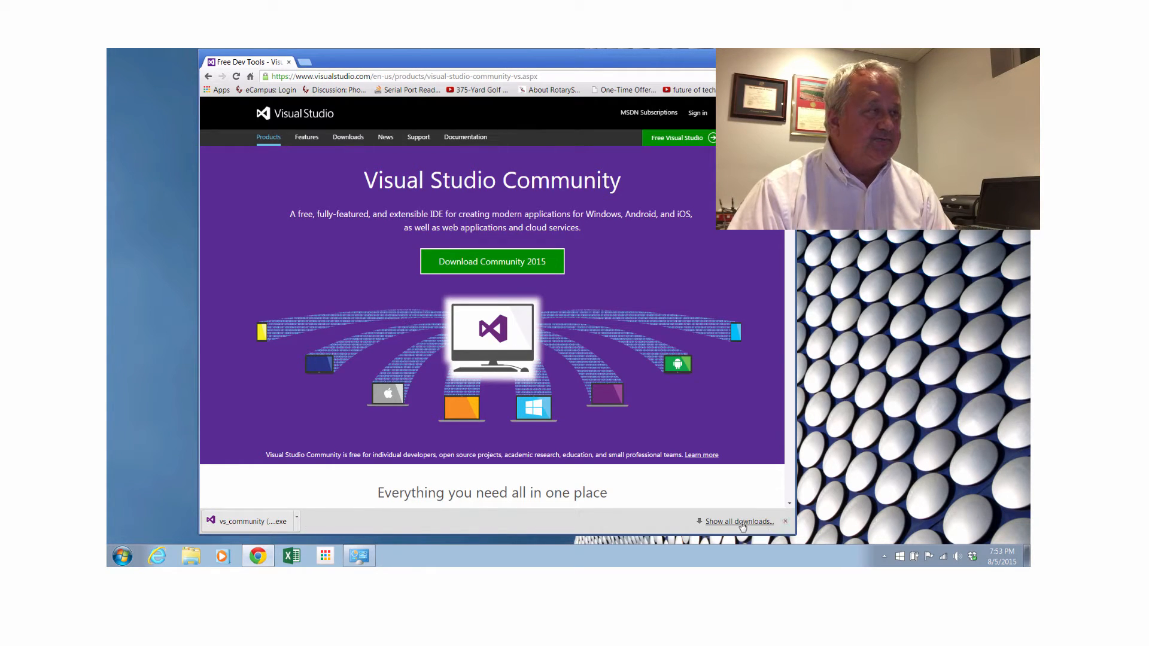
left_click(738, 521)
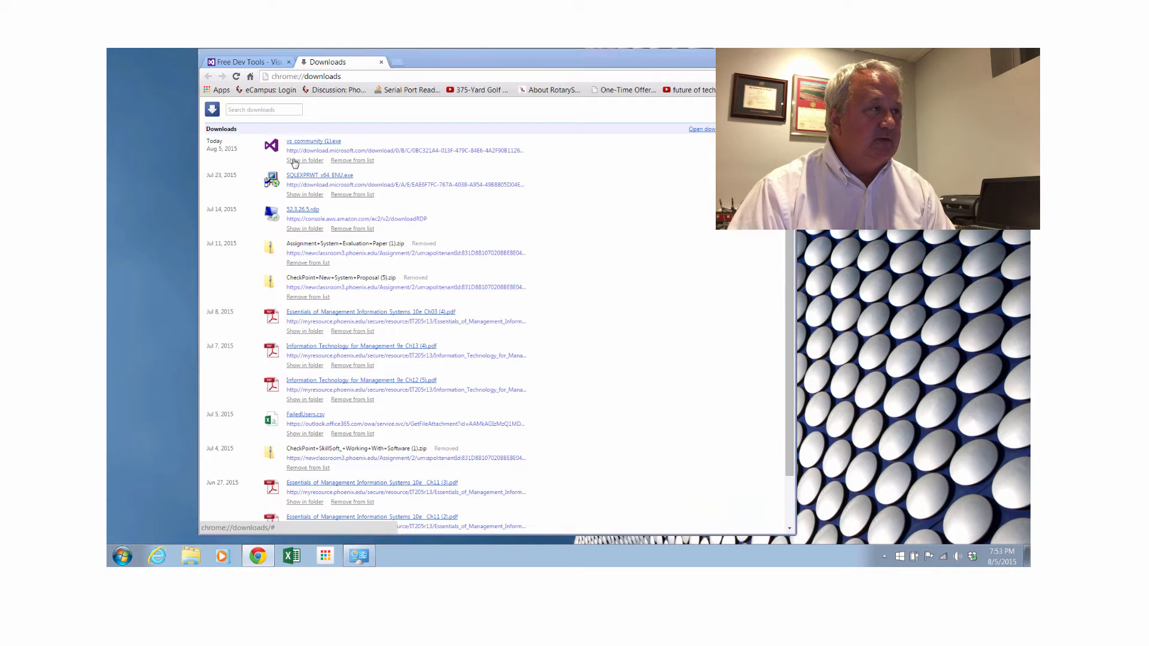
Locate vs_community (1) in the Downloads folder and launch it to bring up the setup window
left_click(304, 160)
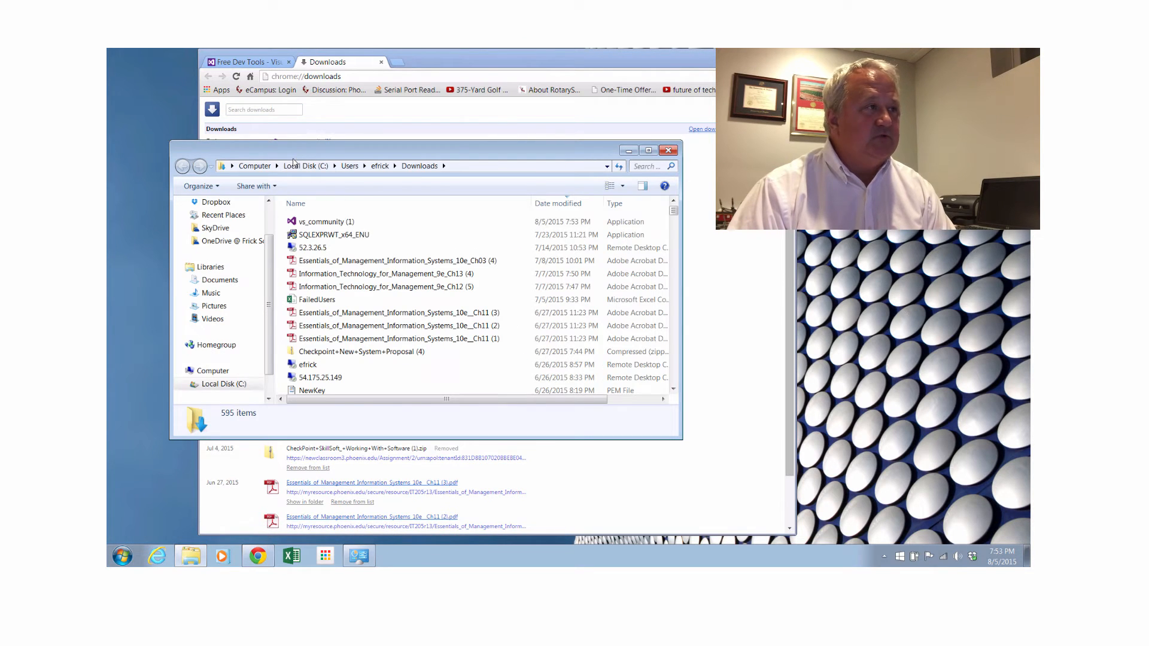
left_click(326, 221)
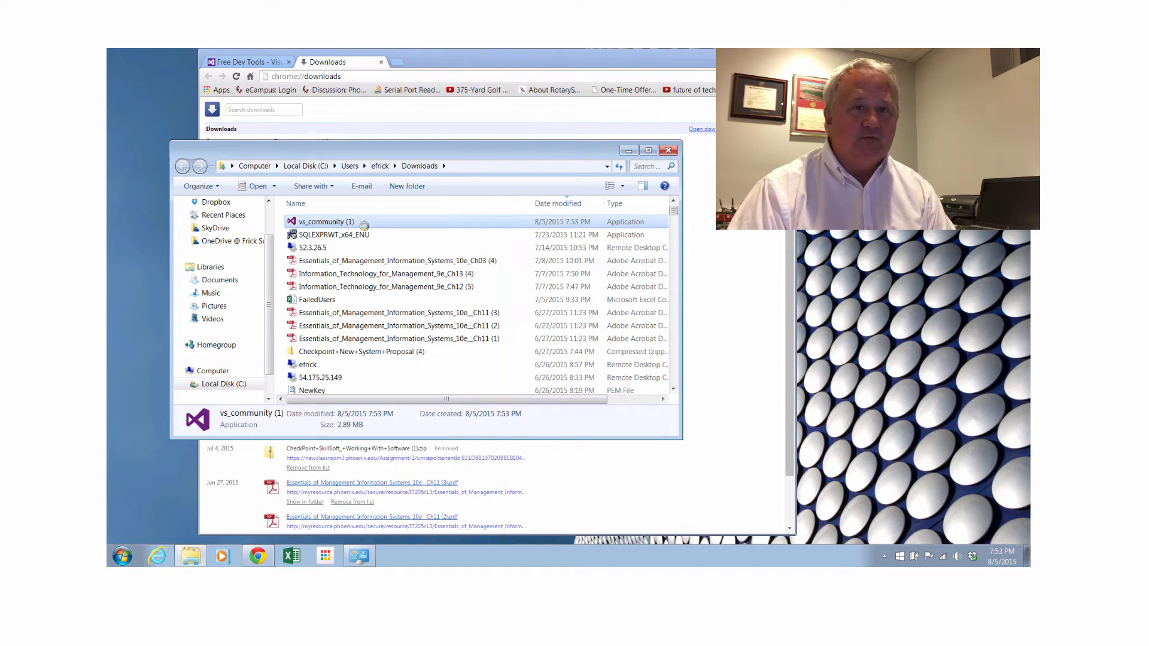
double_click(325, 222)
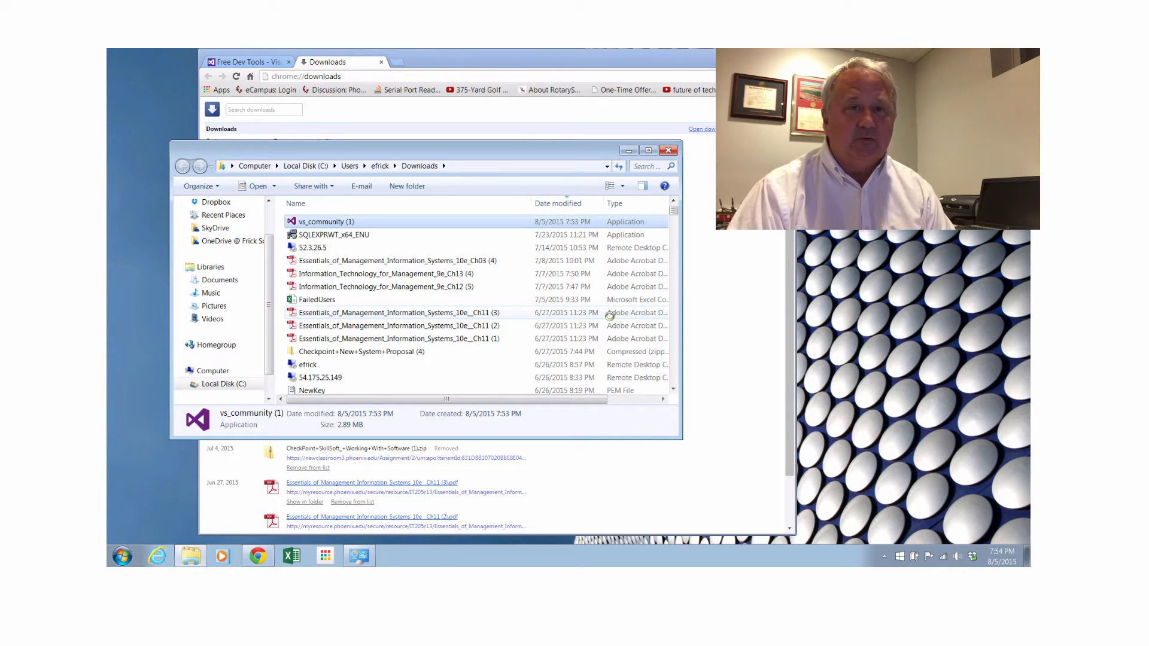
left_click(668, 150)
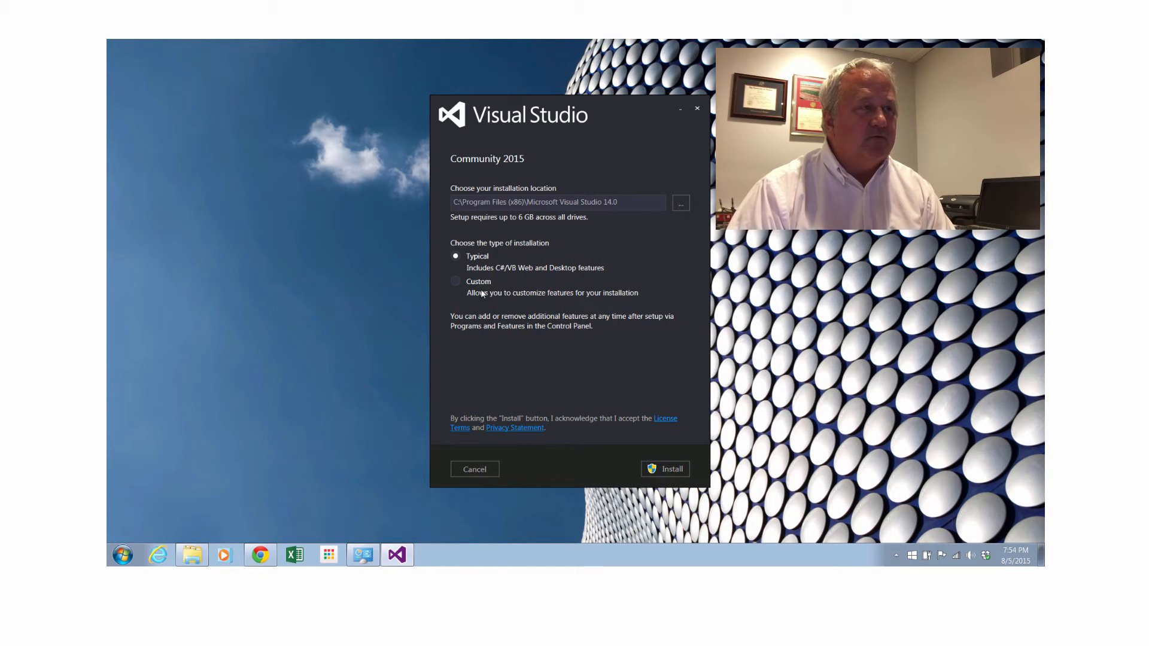
mouse_move(504, 249)
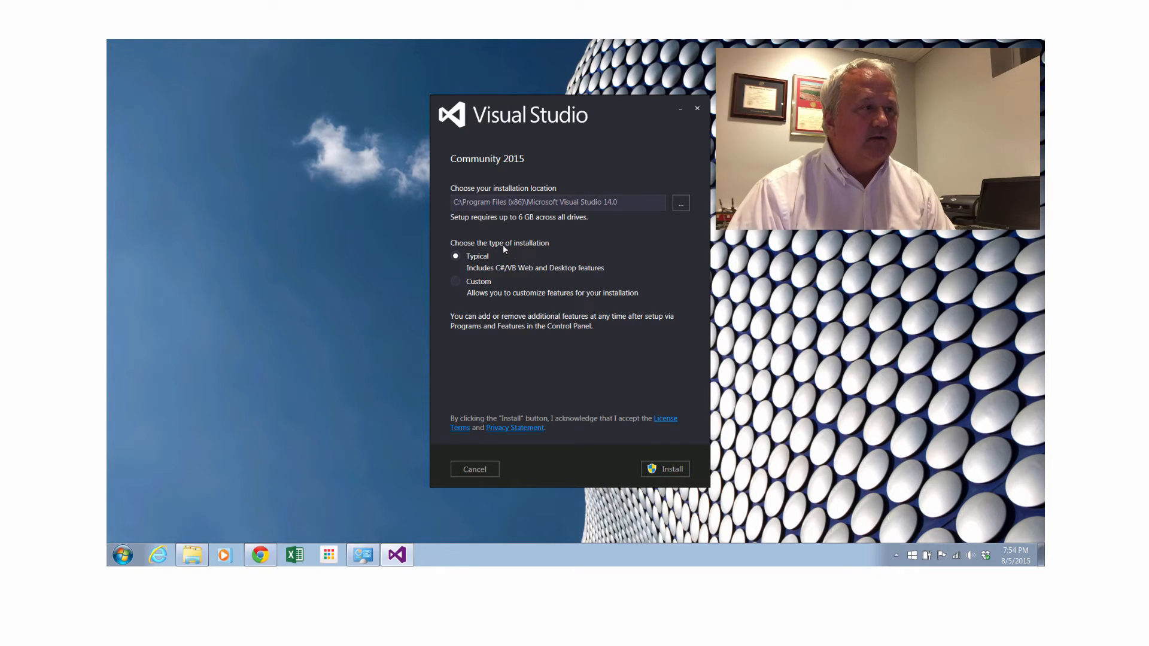
mouse_move(637, 462)
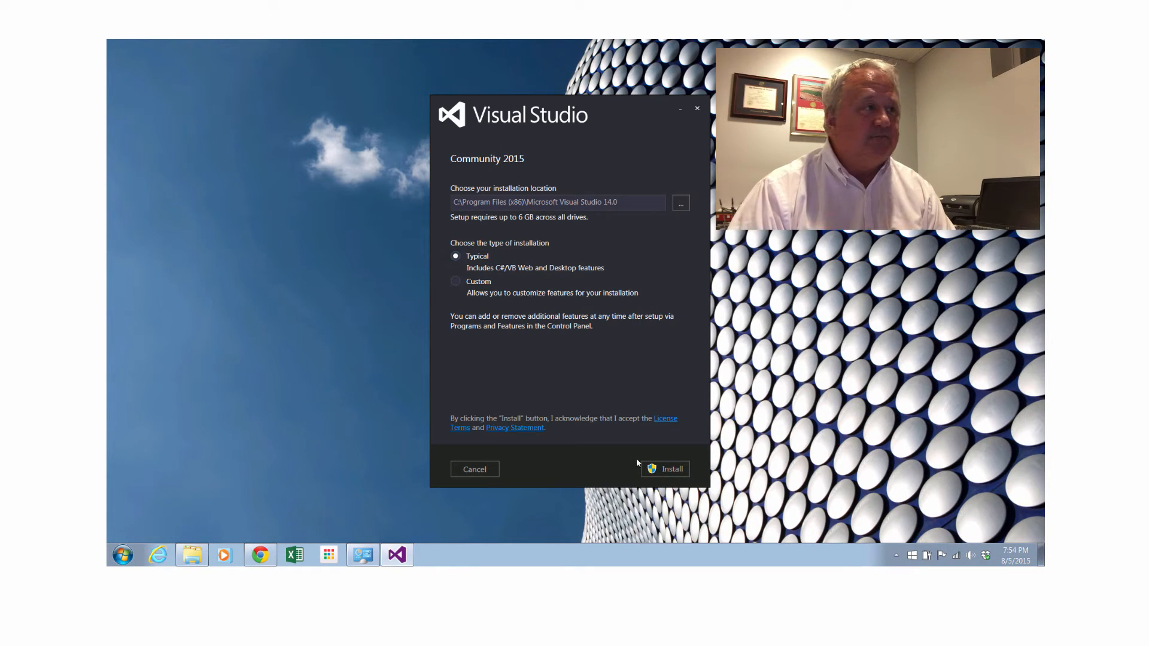
Begin a Typical Community 2015 installation in the default location
left_click(665, 469)
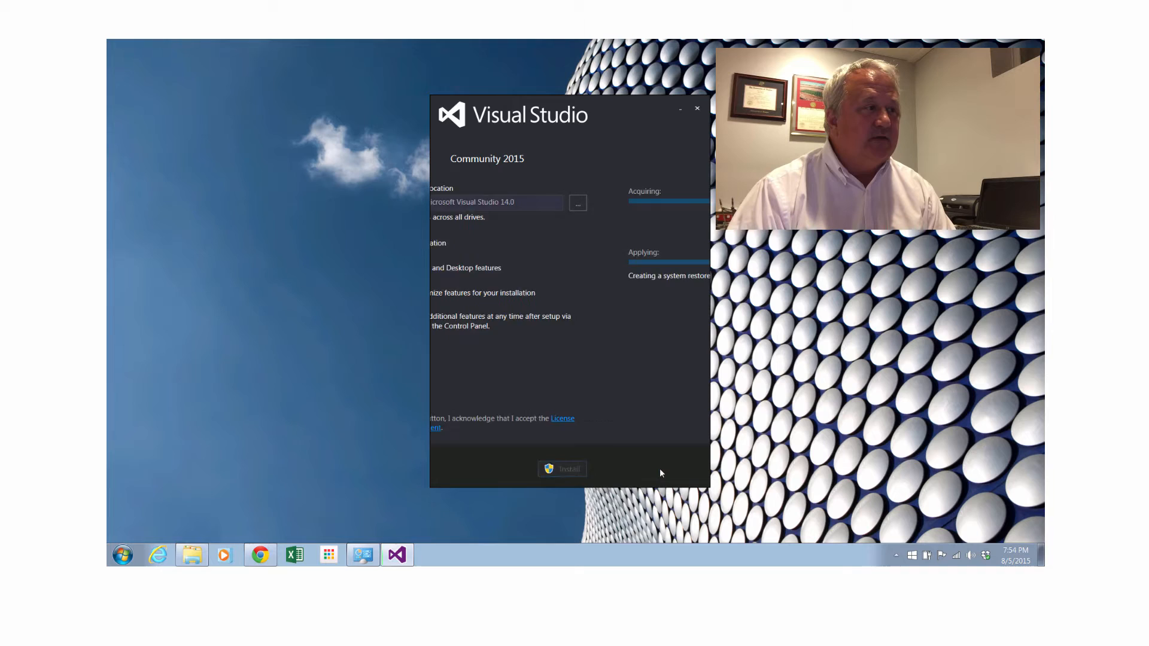
left_click(563, 469)
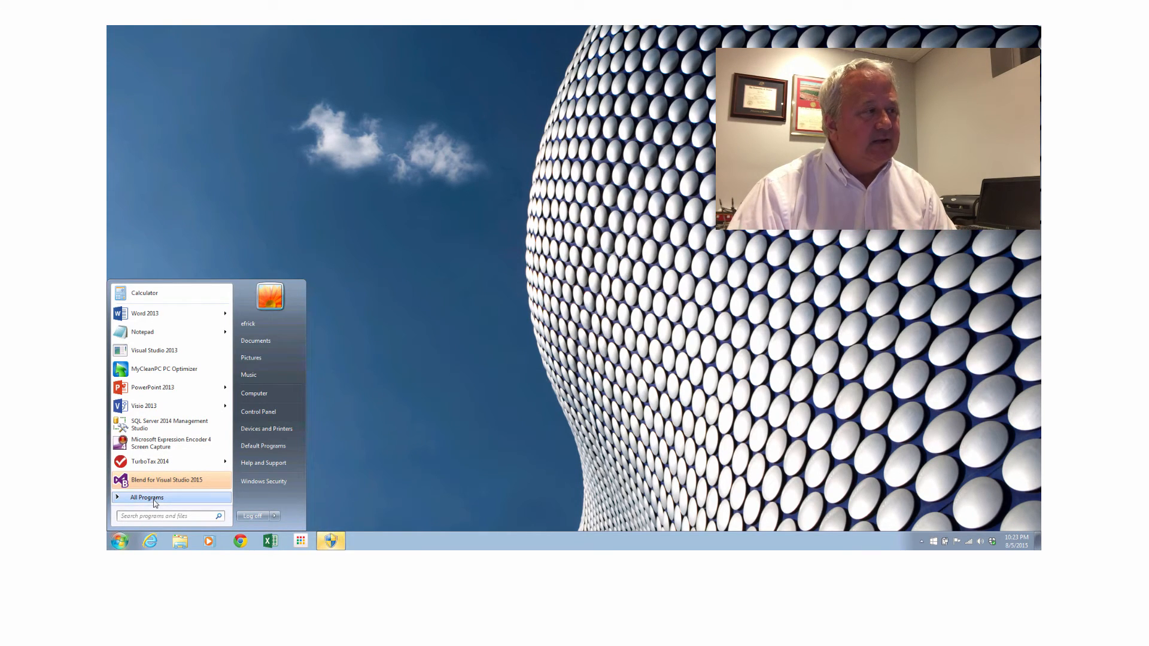
Start Visual Studio 2015 from the Start Menu's All Programs list
left_click(146, 498)
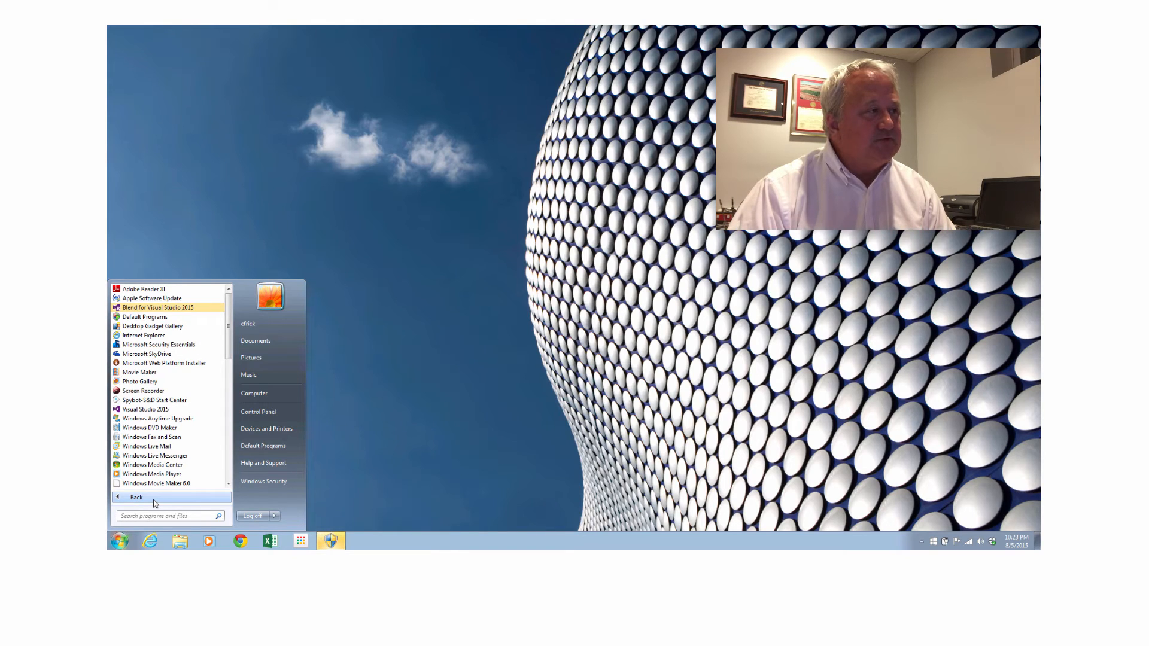
mouse_move(144, 410)
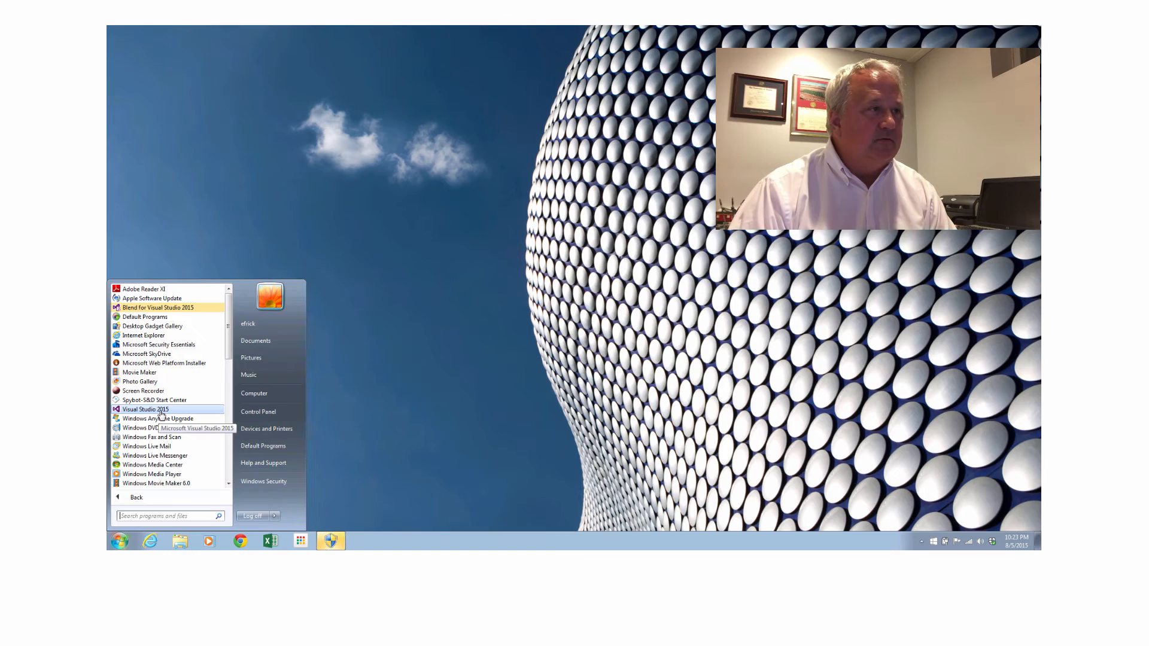
left_click(144, 409)
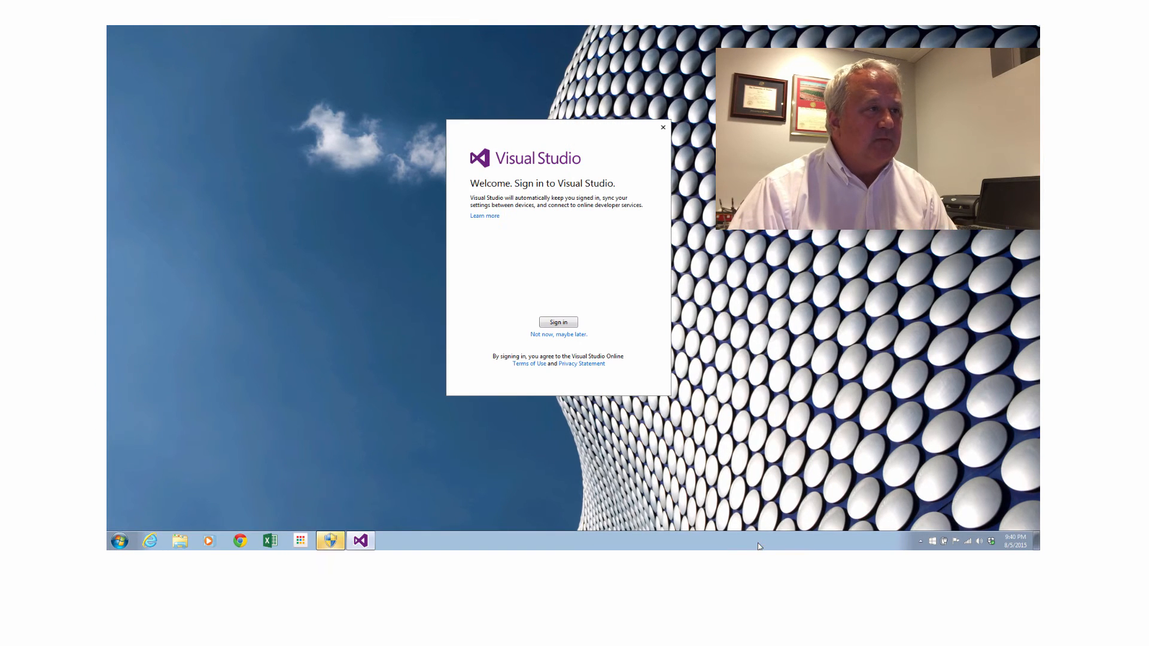
mouse_move(770, 531)
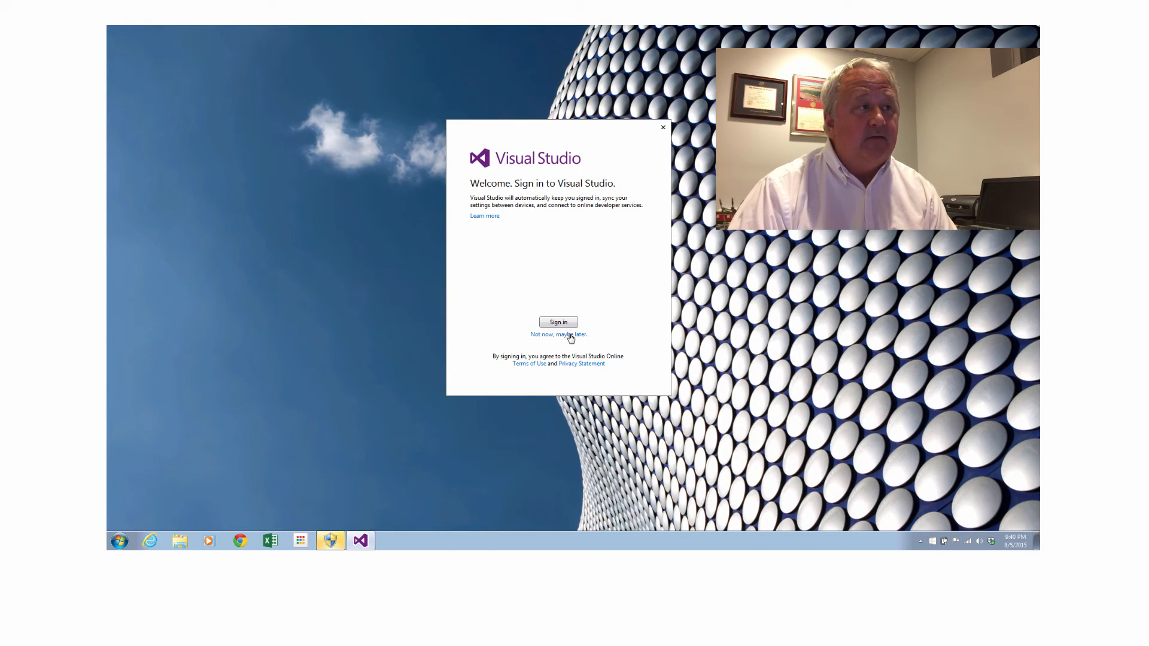
Skip sign-in with 'Not now, maybe later', choose Visual C# settings, and reach the Start Page
left_click(558, 334)
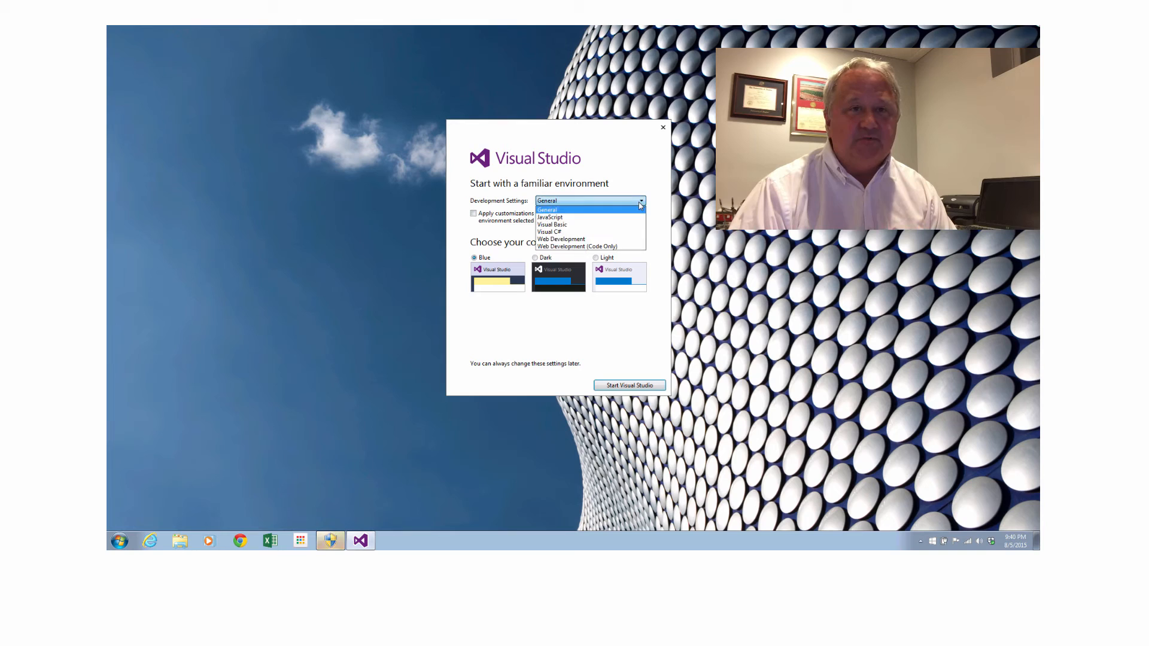
left_click(549, 231)
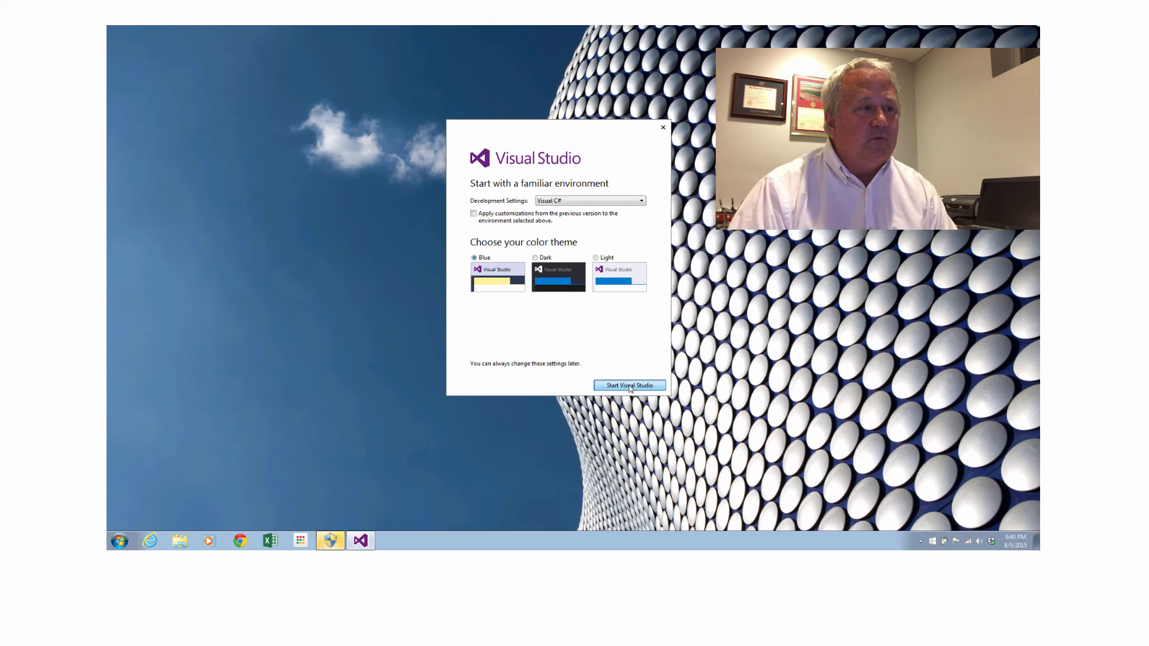
left_click(628, 385)
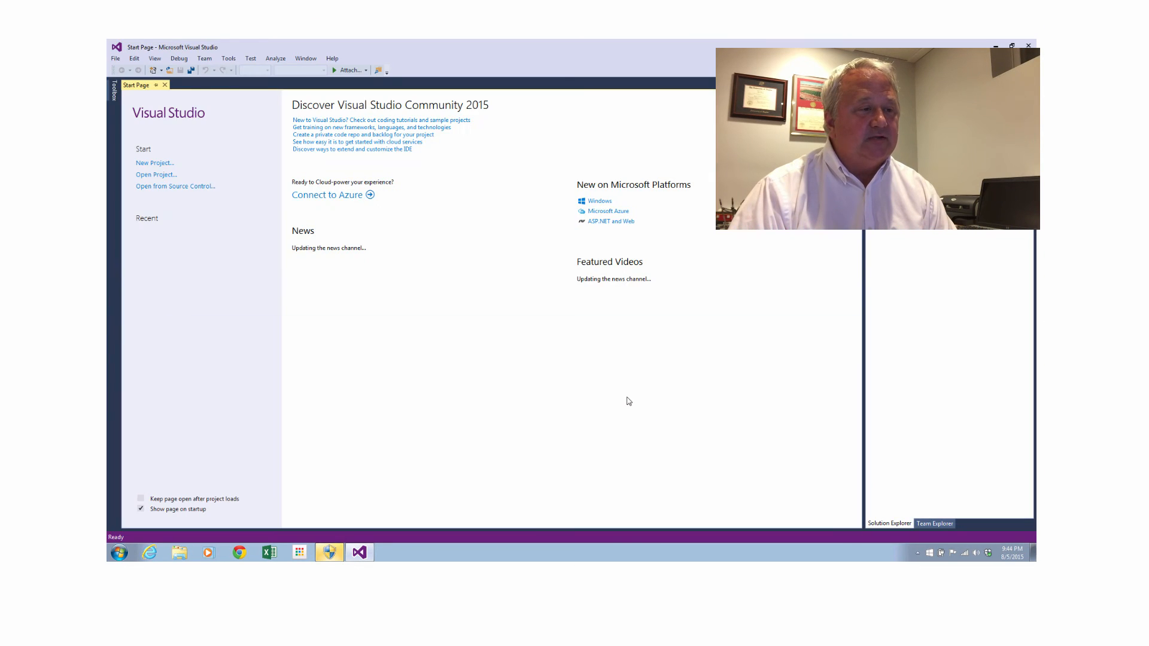